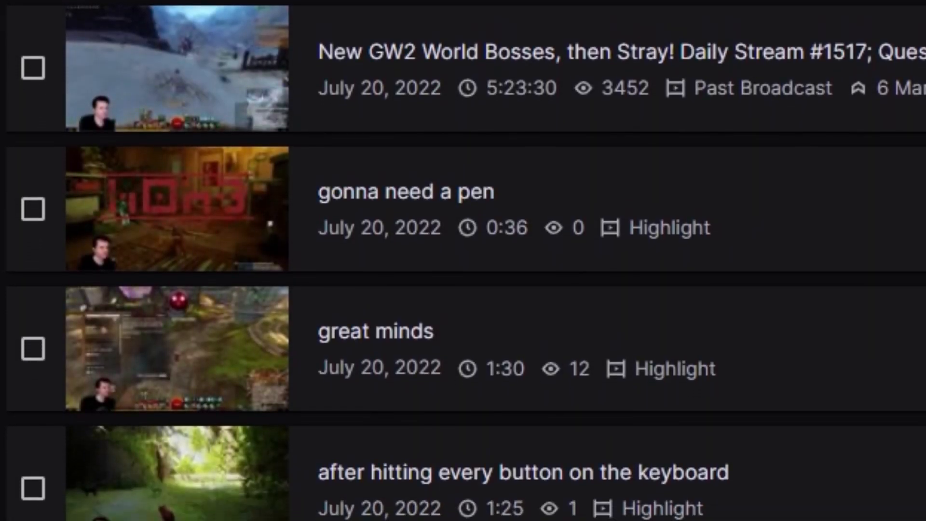
- Run Convert on C:\Prep so the numeric-ID clips become gonna need a pen, great minds, wood cracking scare
scroll("down", 3)
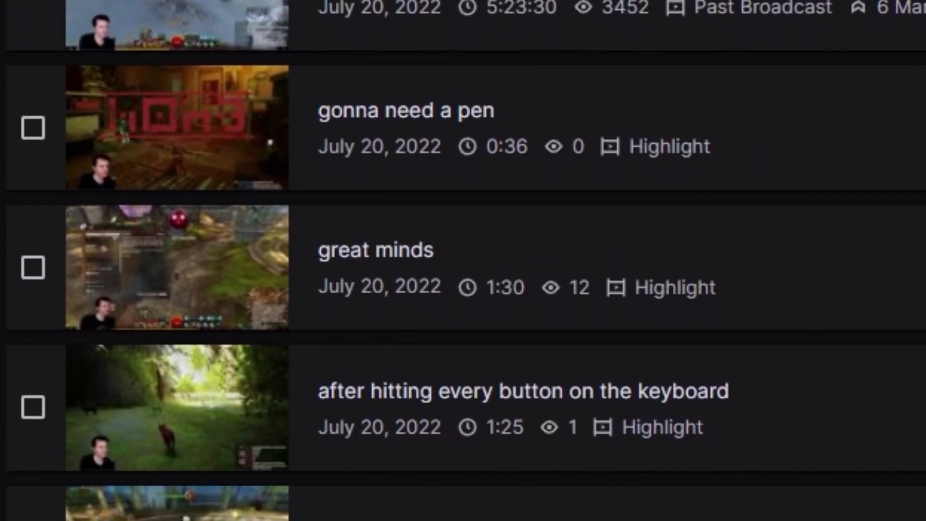
scroll("down", 3)
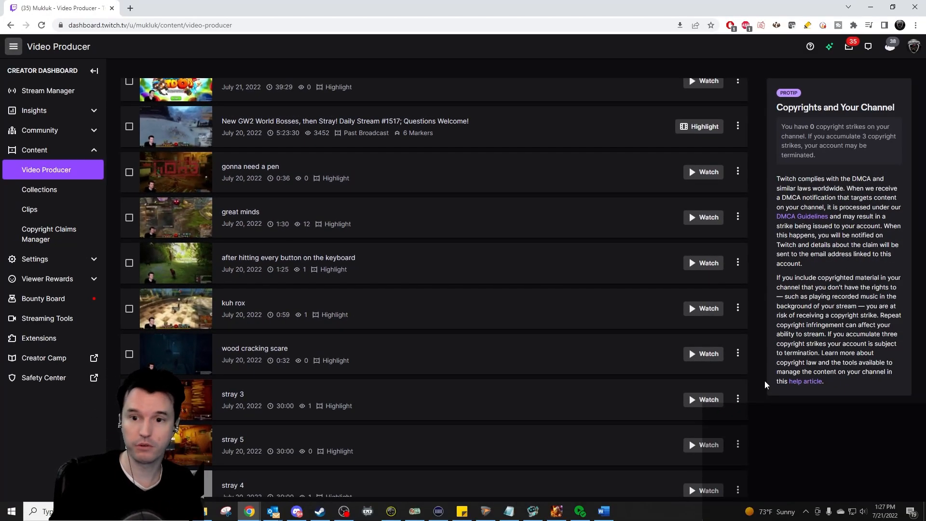
left_click(738, 353)
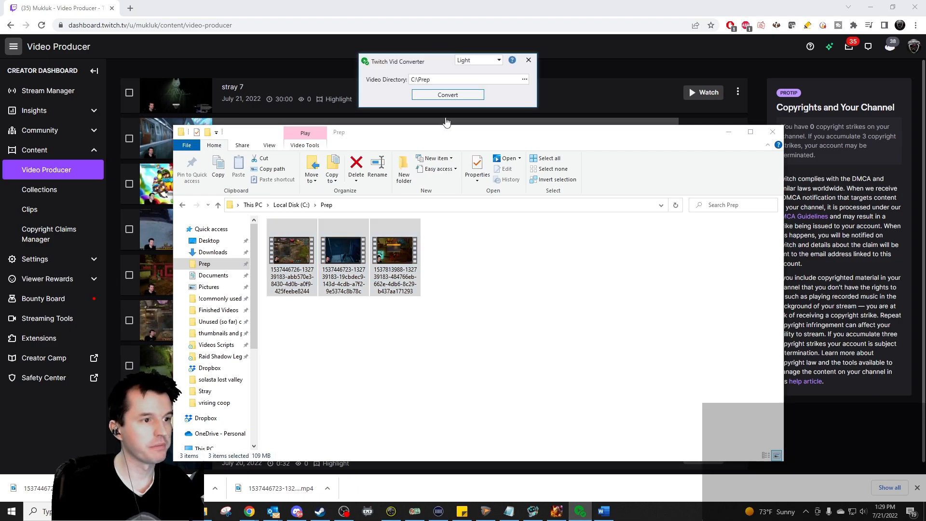
left_click(447, 94)
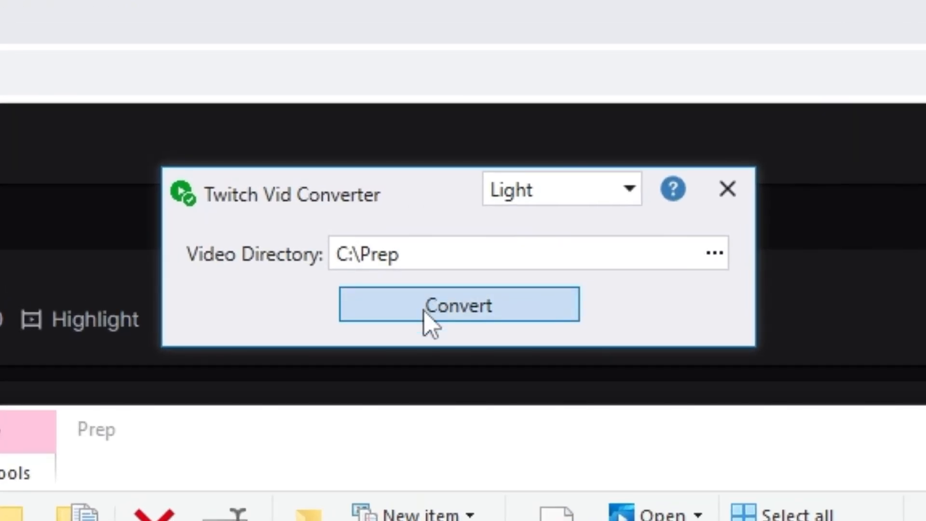
left_click(458, 305)
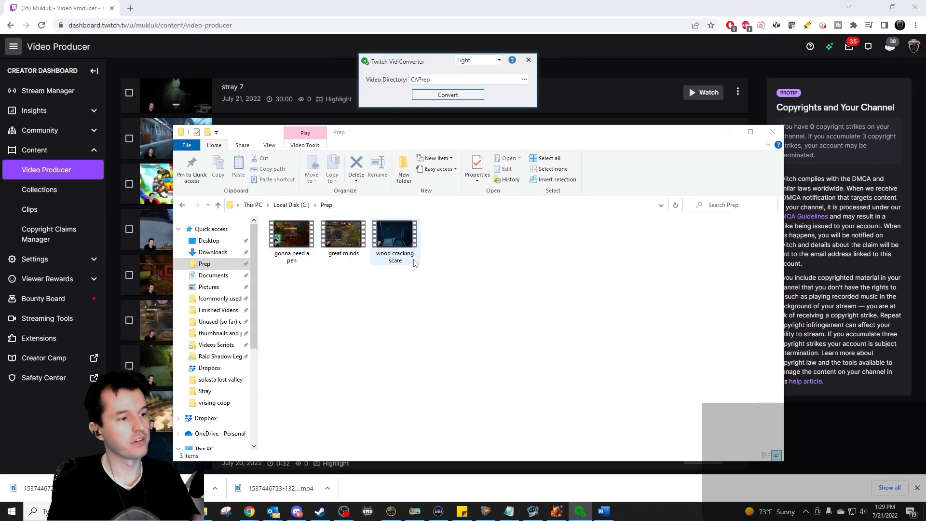
mouse_move(406, 239)
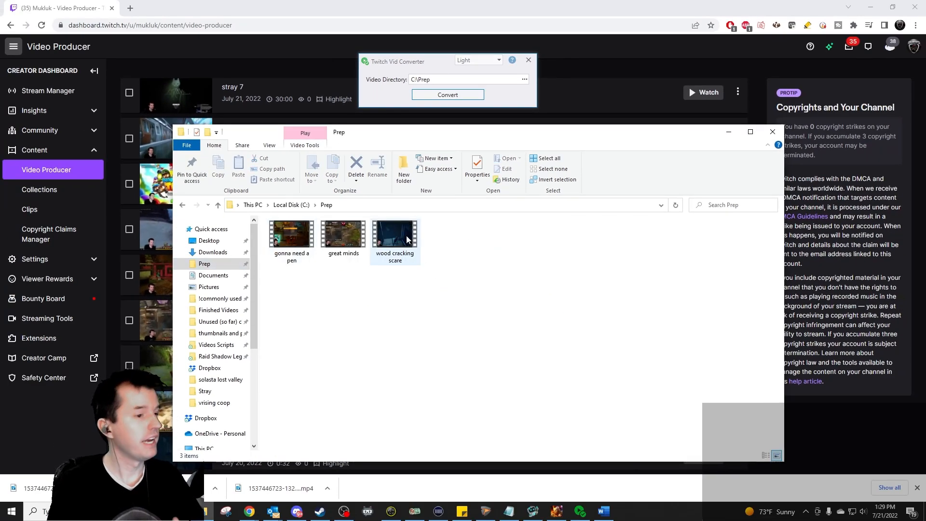
mouse_move(394, 236)
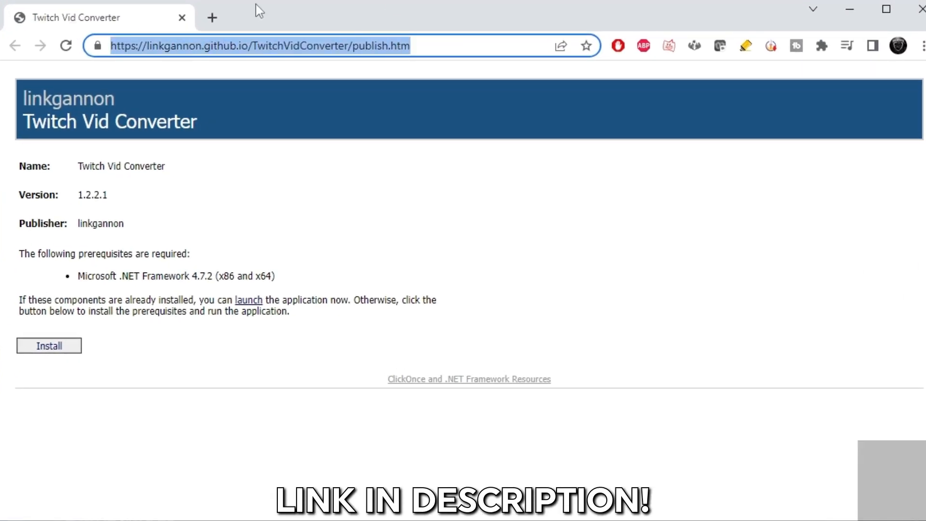
mouse_move(549, 43)
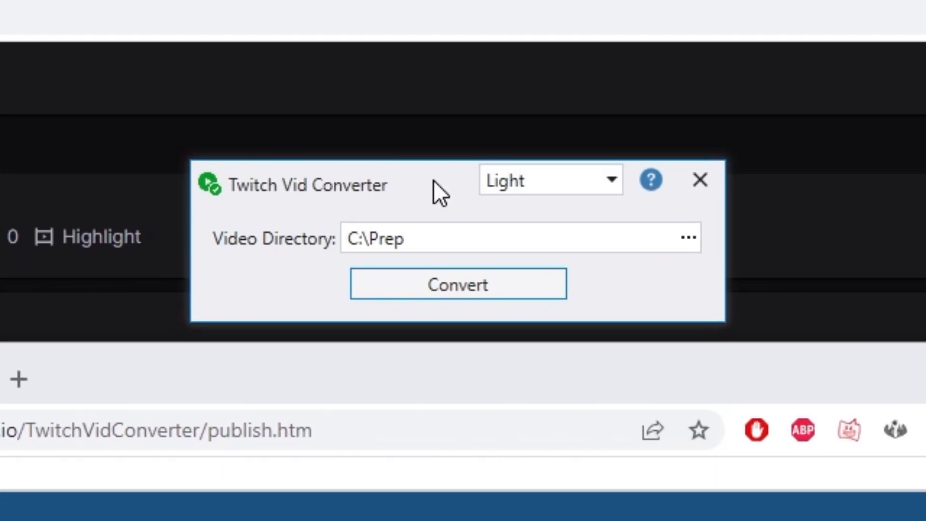
left_click(549, 179)
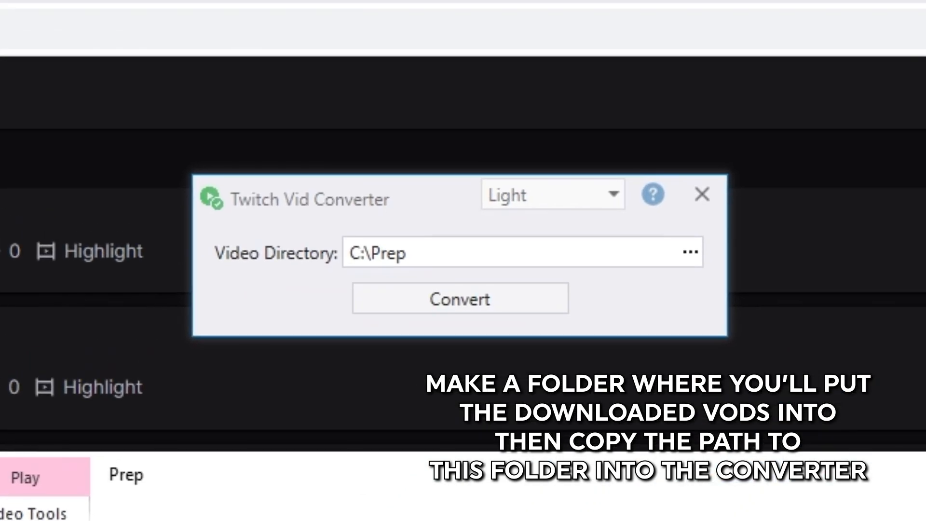
mouse_move(426, 260)
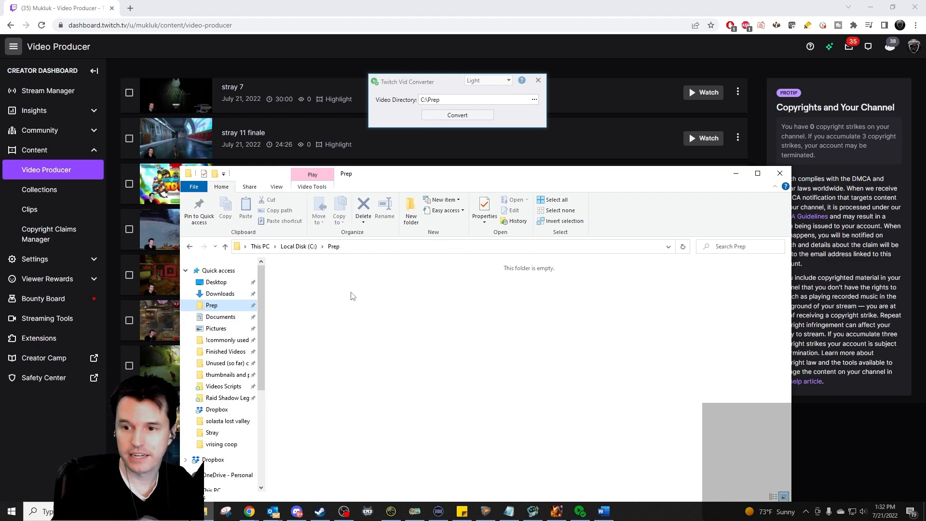
mouse_move(320, 278)
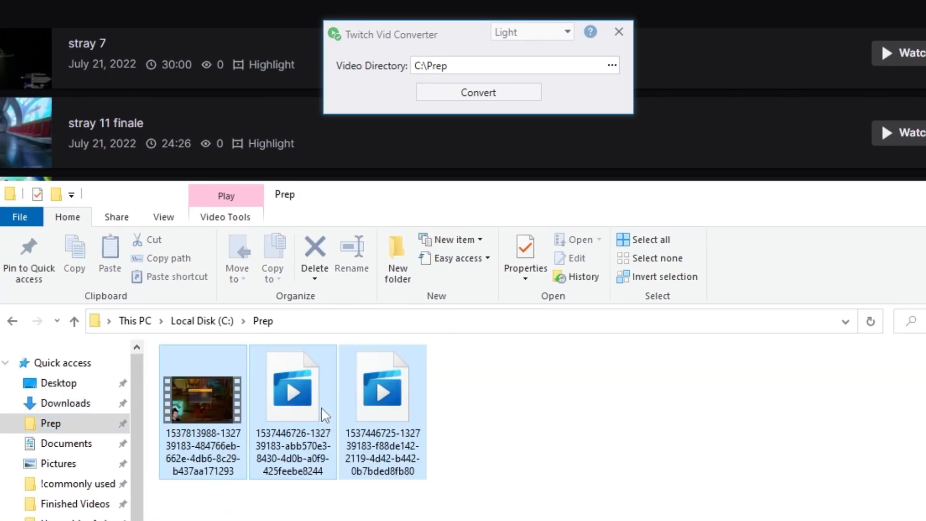
- Run Convert again to rename the new C:\Prep clips, including after hitting every button on the keyboard
left_click(479, 91)
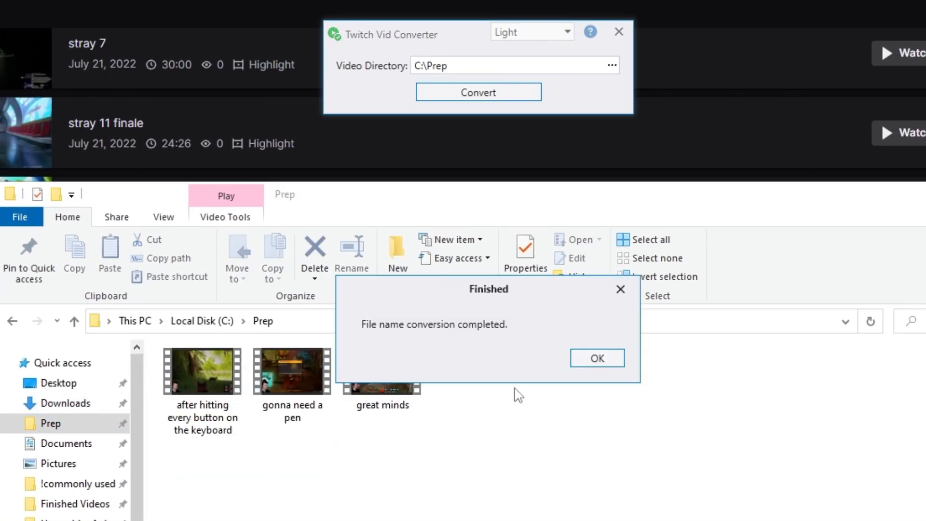